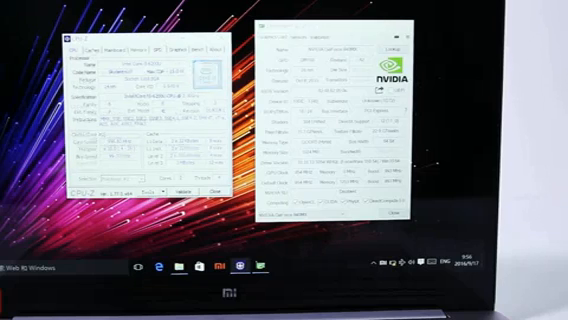
Show the CPU-Z Caches tab, then the Mainboard tab with motherboard and BIOS details
click(103, 45)
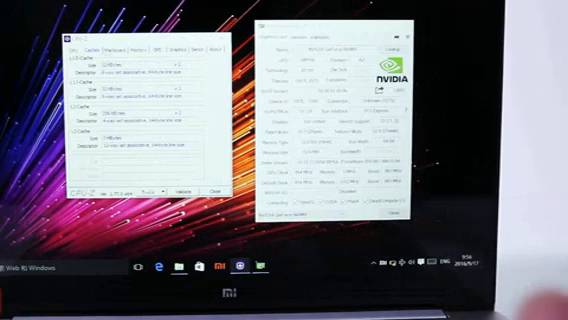
click(118, 46)
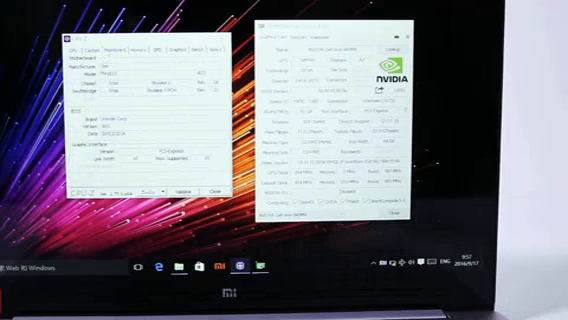